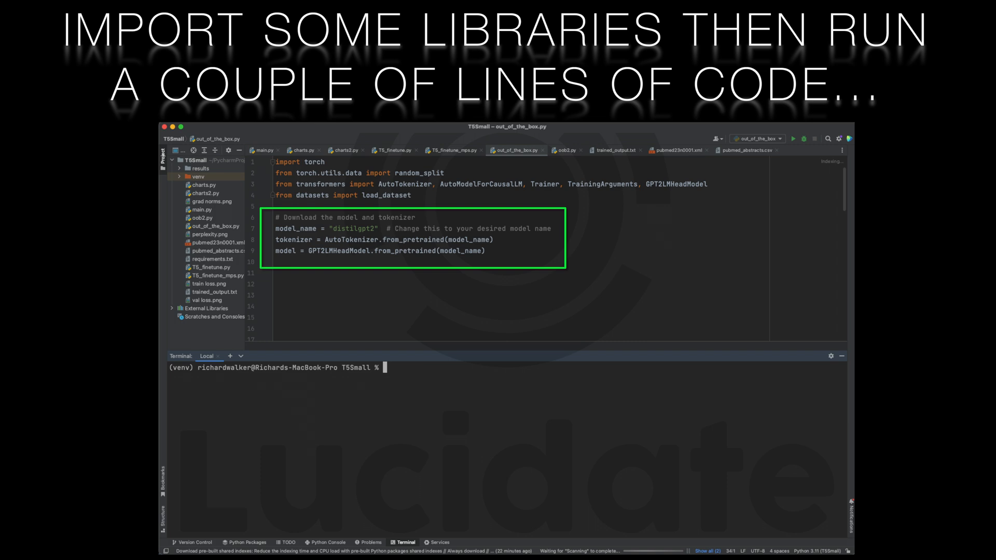
Step: Enter 'distilbert-base-uncased' and scroll down the YouTube page to the Join button
key(right)
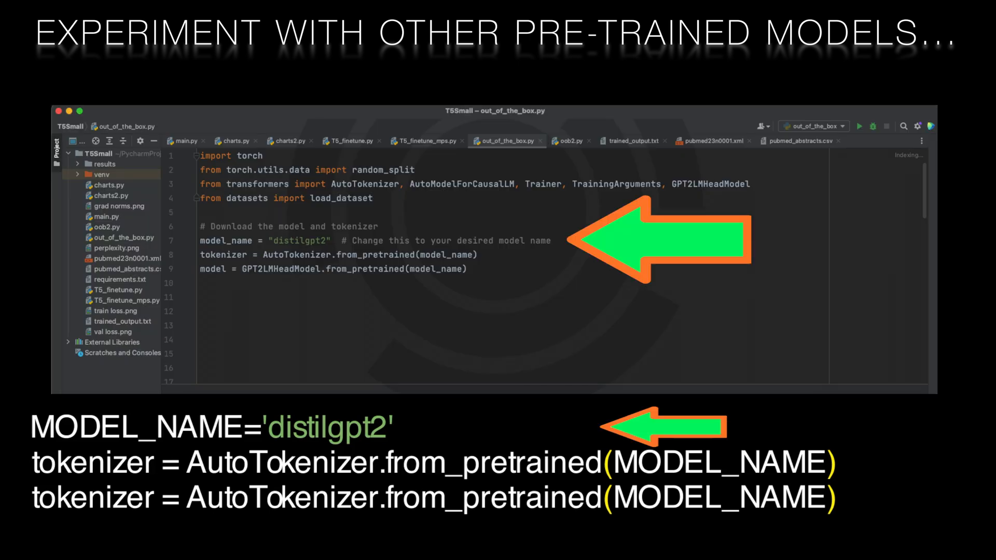
text(distilbert-base-uncased)
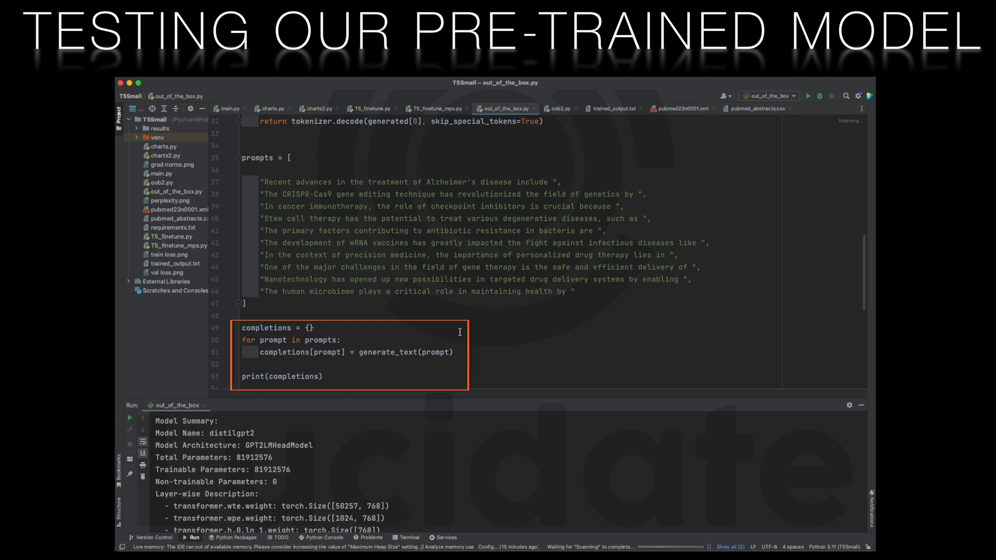
click(370, 107)
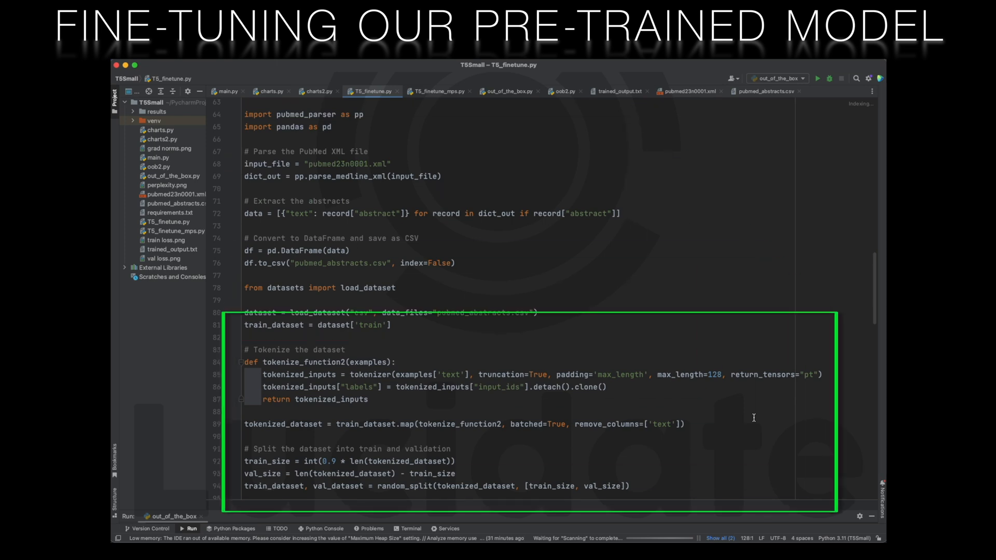
scroll(down, 3)
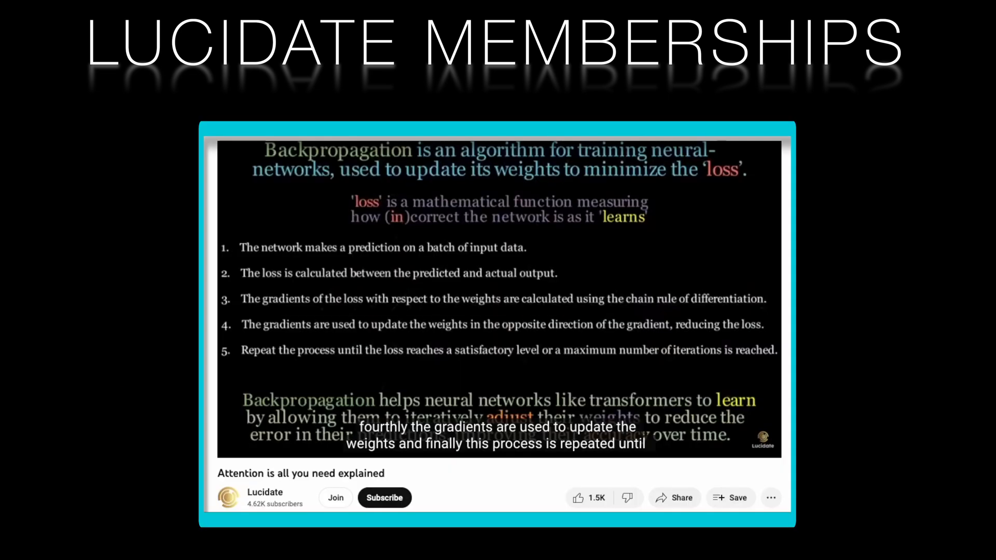
Step: Show the membership levels and step through Vice President, Managing Director and CEO (£439.99/month) tiers
click(335, 497)
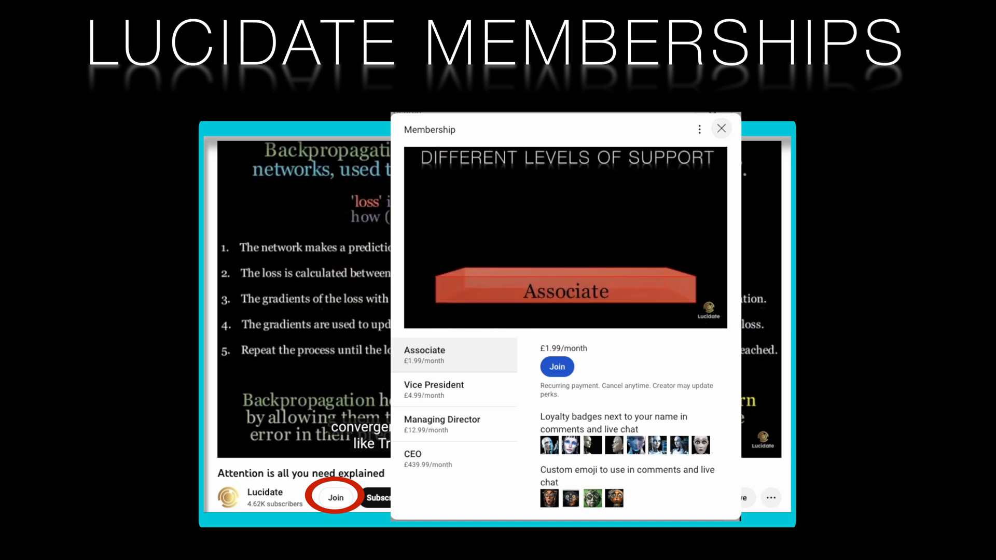
click(433, 389)
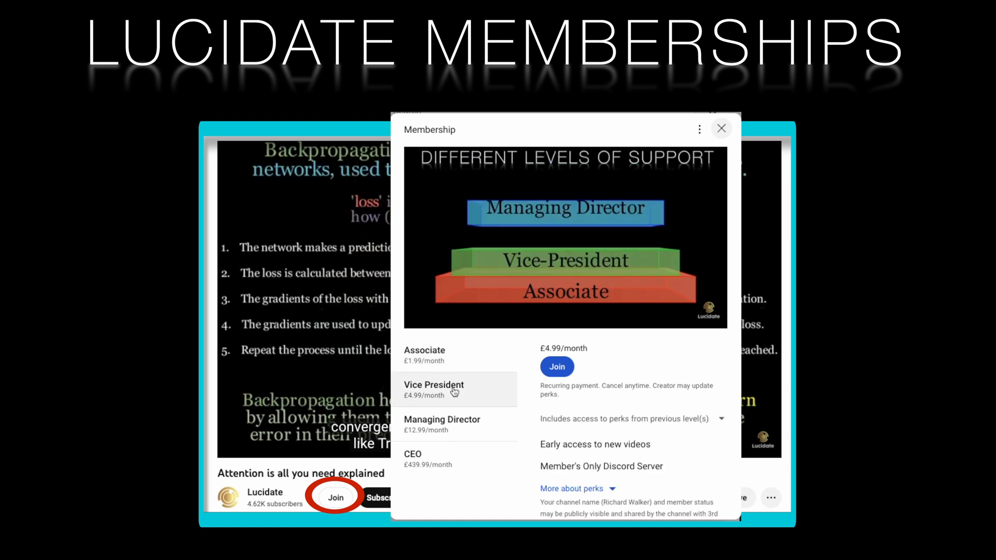
click(442, 424)
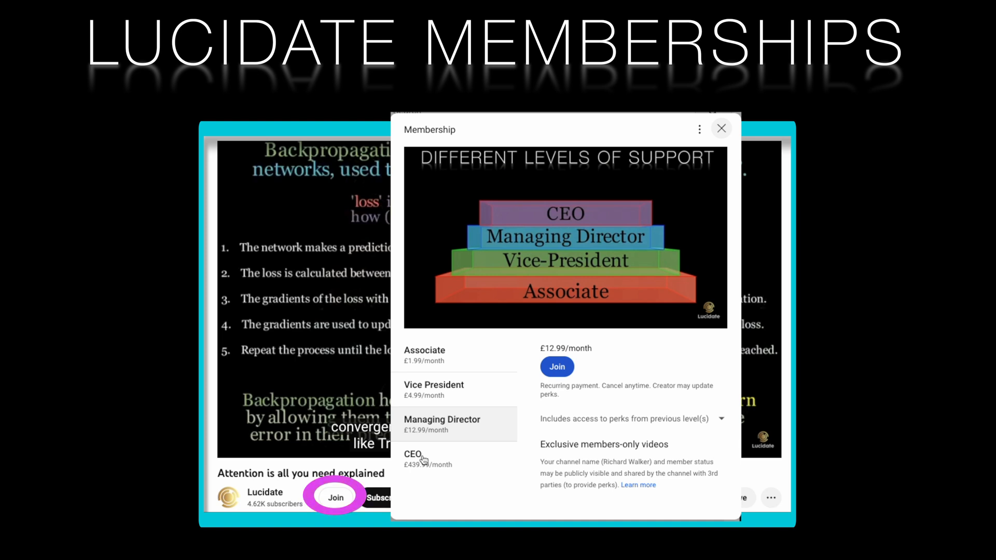
click(414, 458)
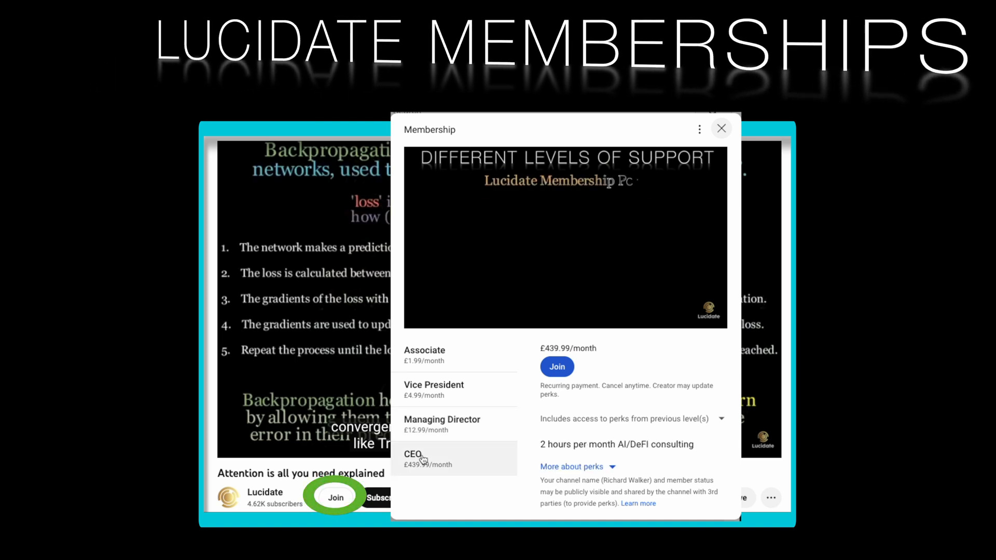